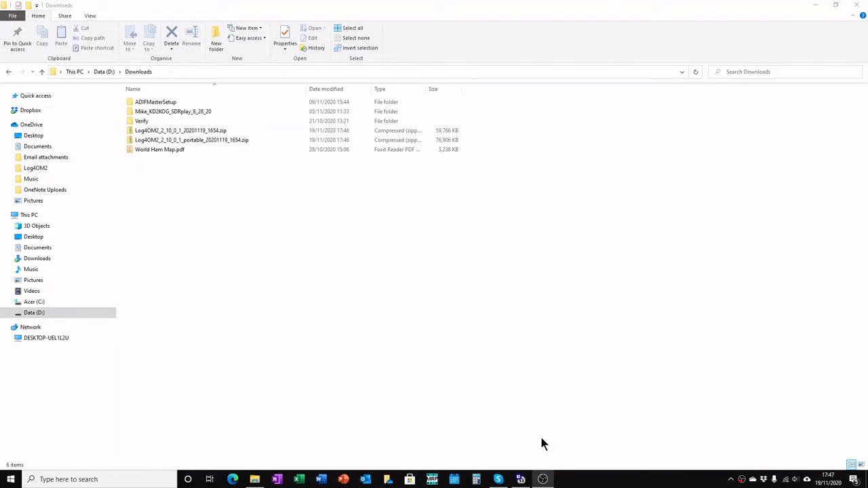
pyautogui.moveTo(270, 197)
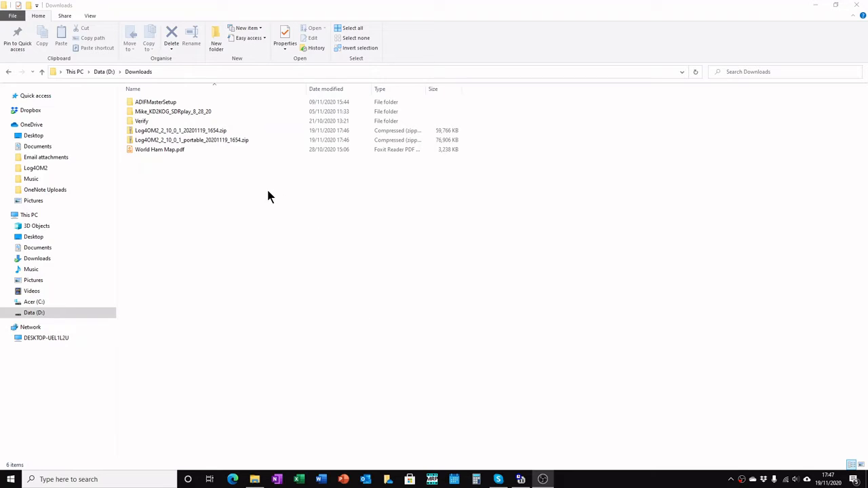
# - Select the portable Log4OM 2 zip in the Downloads folder on Data (D:)
pyautogui.click(193, 140)
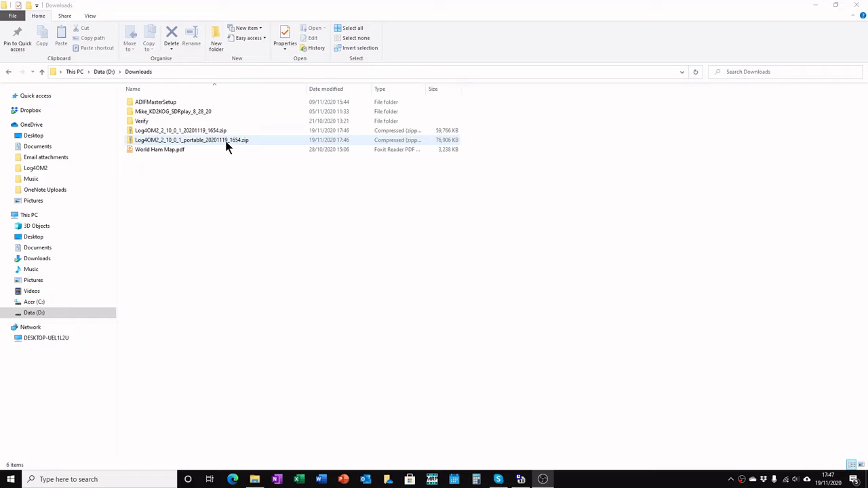
pyautogui.click(192, 140)
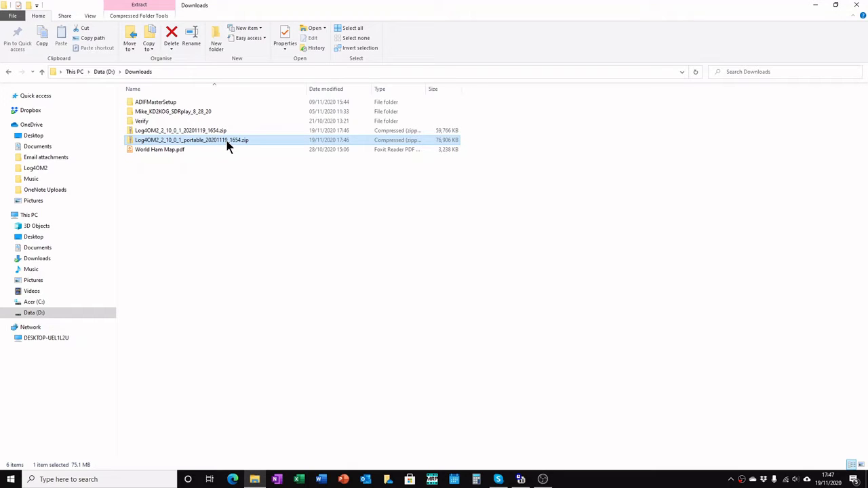
pyautogui.moveTo(228, 143)
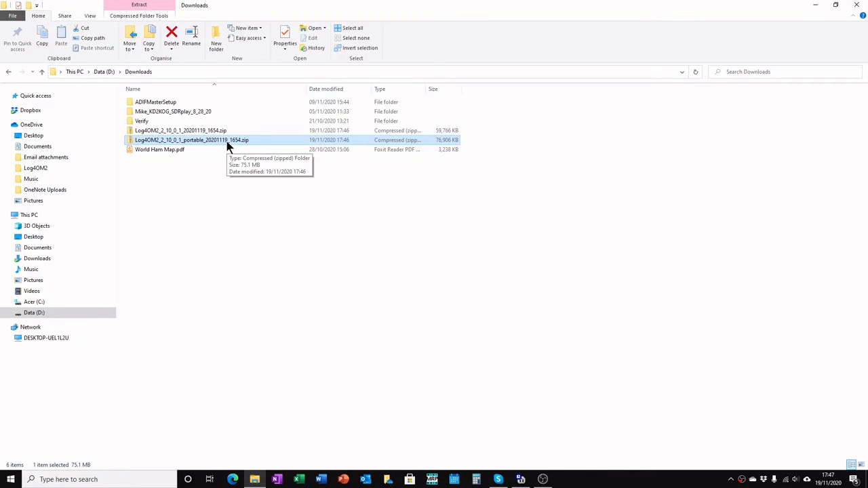
# - Extract all contents of the Log4OM 2 zip to the default Downloads destination
pyautogui.doubleClick(193, 139)
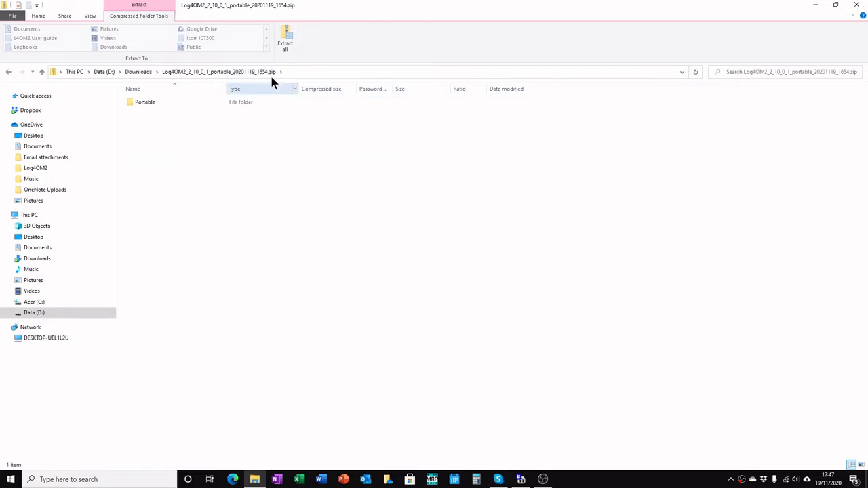
pyautogui.click(284, 34)
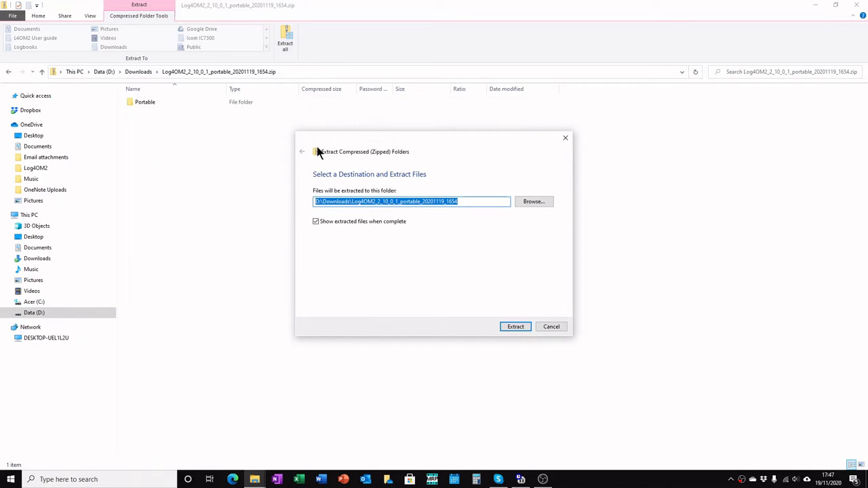
pyautogui.moveTo(529, 347)
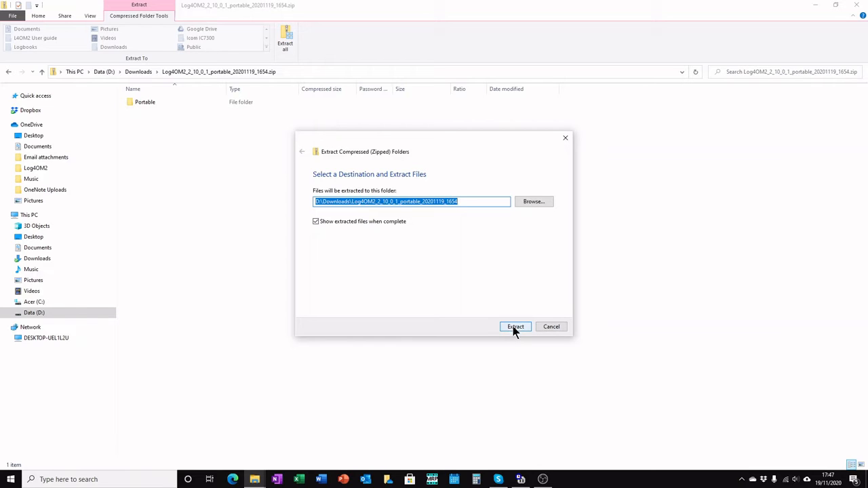
pyautogui.click(515, 326)
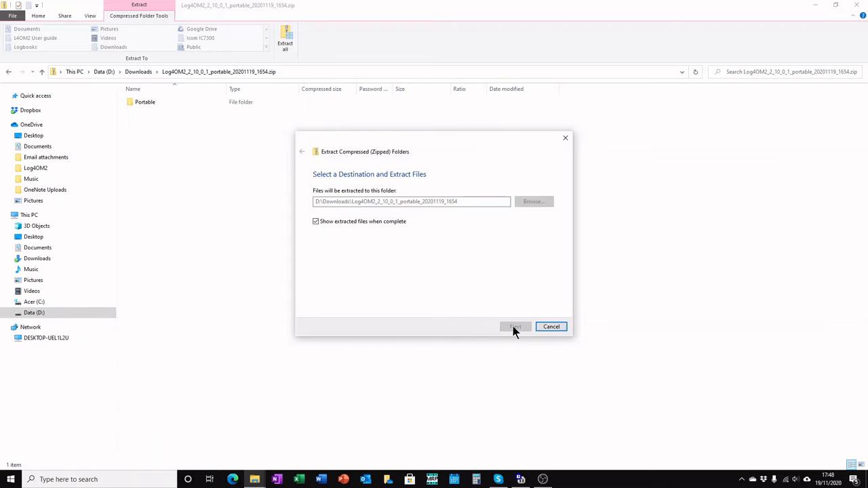
pyautogui.click(516, 325)
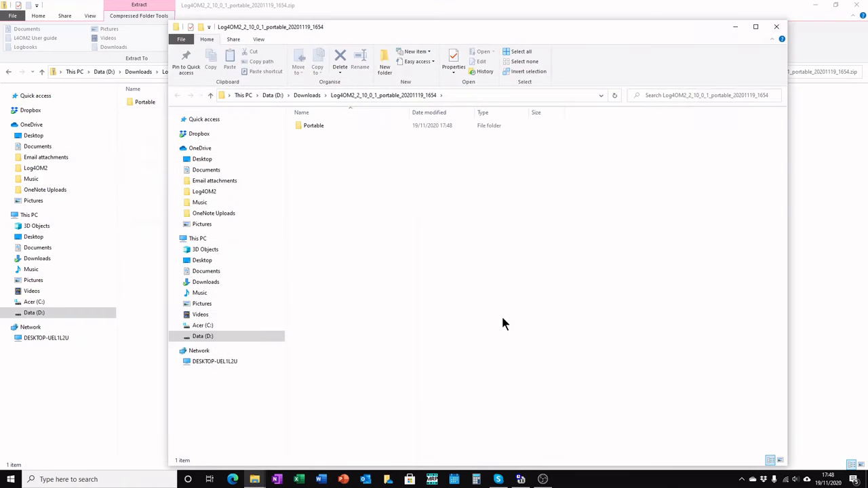
# - Enter the Portable folder to view its config, x64, x86 subfolders and DLL files
pyautogui.click(313, 124)
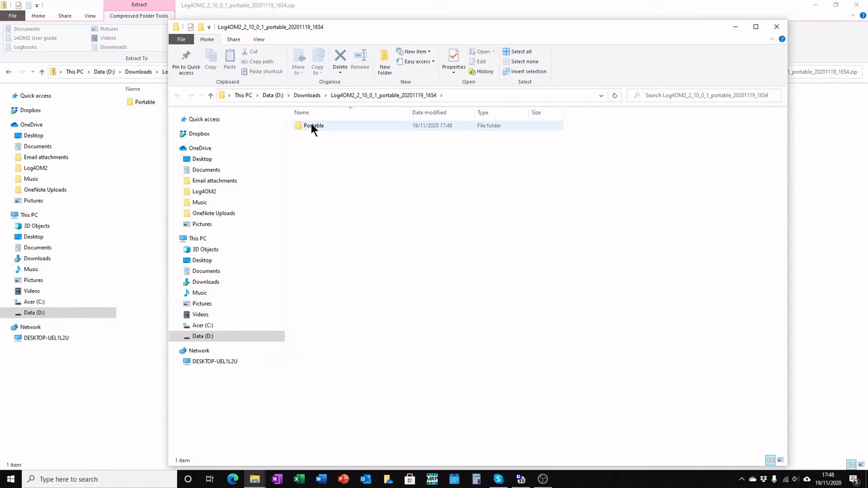
pyautogui.moveTo(323, 129)
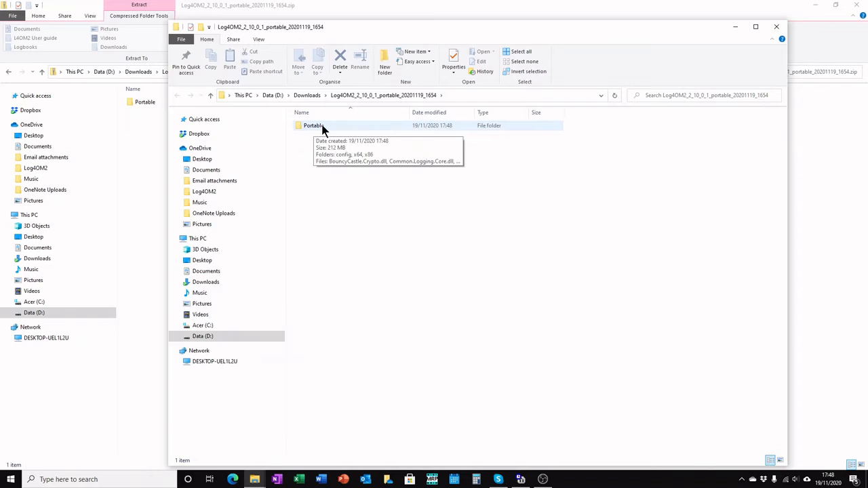
pyautogui.doubleClick(312, 125)
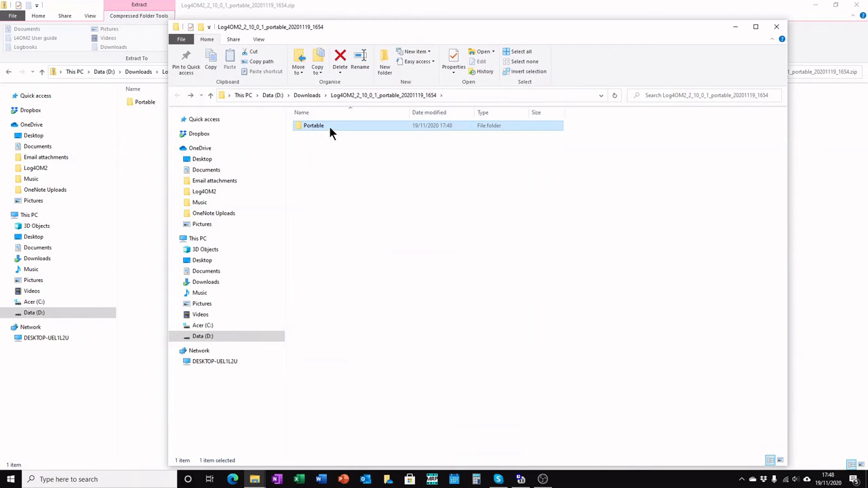
pyautogui.moveTo(314, 125)
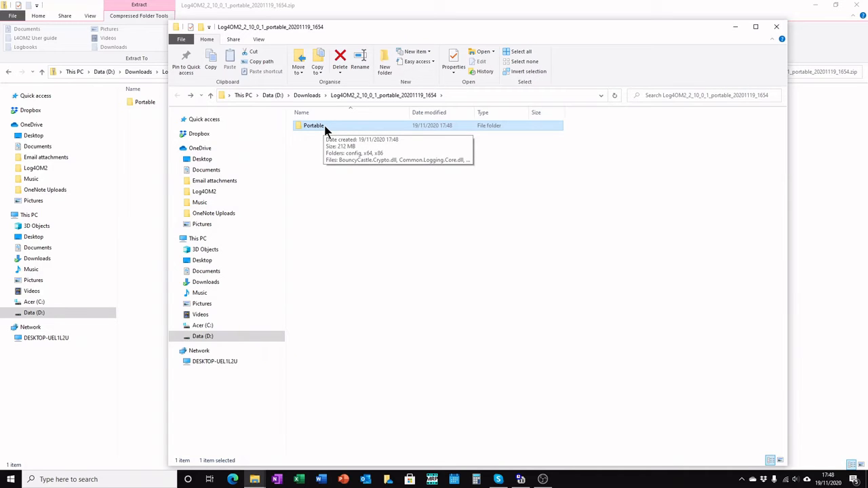
pyautogui.doubleClick(312, 125)
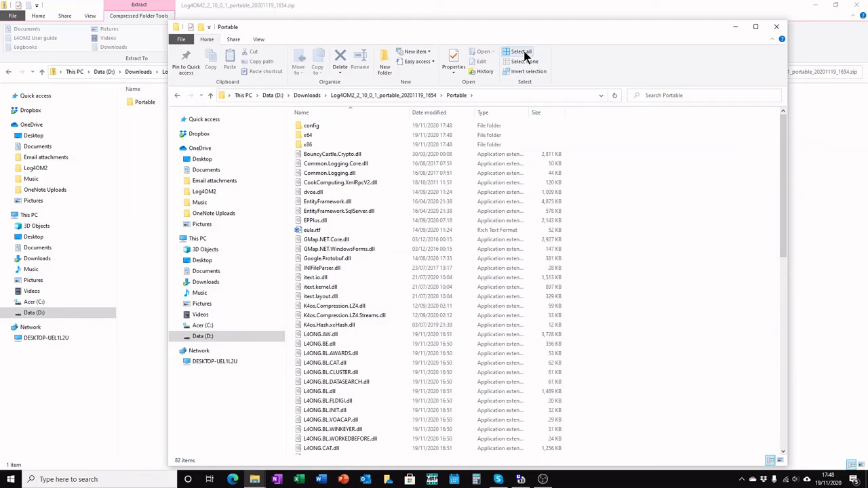
# - Copy all items in Portable and navigate to Data (D:)
pyautogui.click(520, 51)
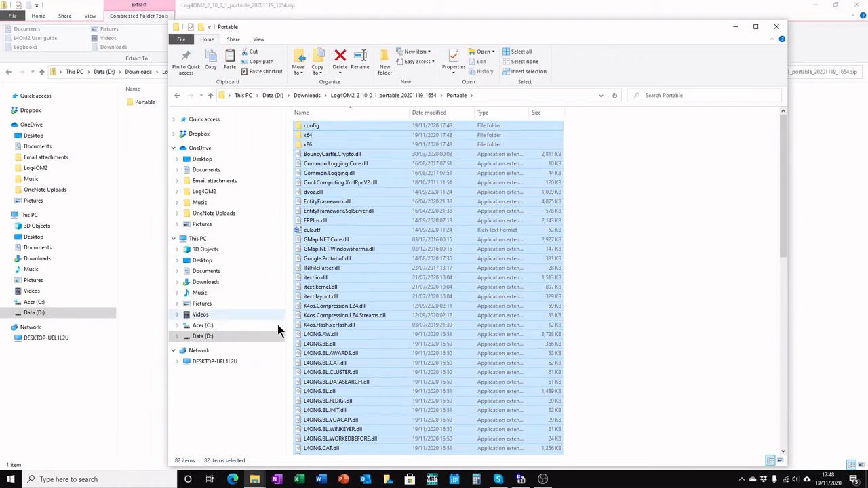
pyautogui.click(202, 337)
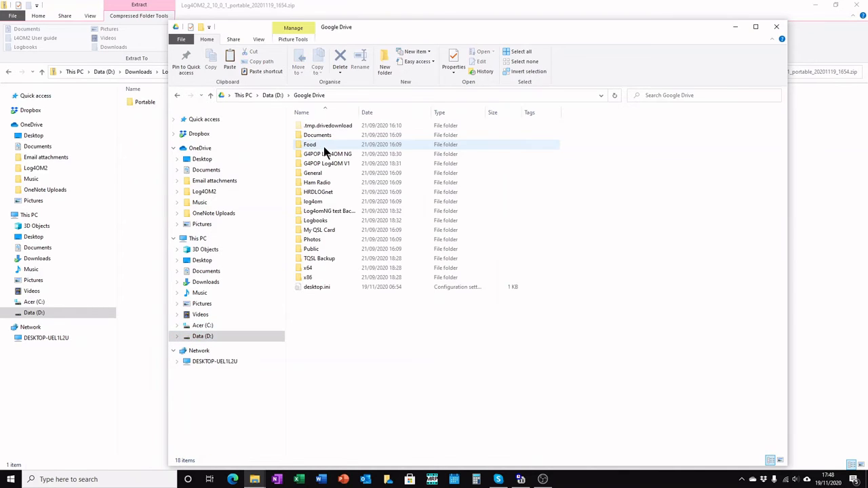
# - Paste into the G4POP Log4OM NG folder, replacing existing files, and close the window
pyautogui.doubleClick(328, 154)
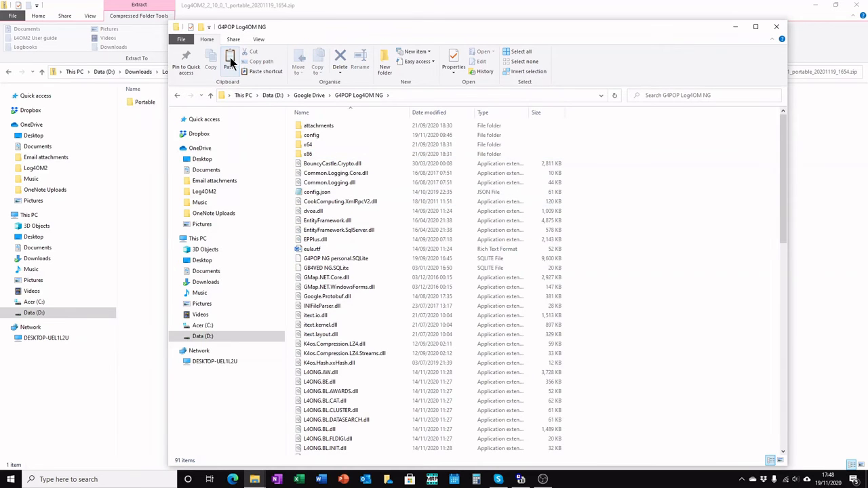
pyautogui.click(229, 59)
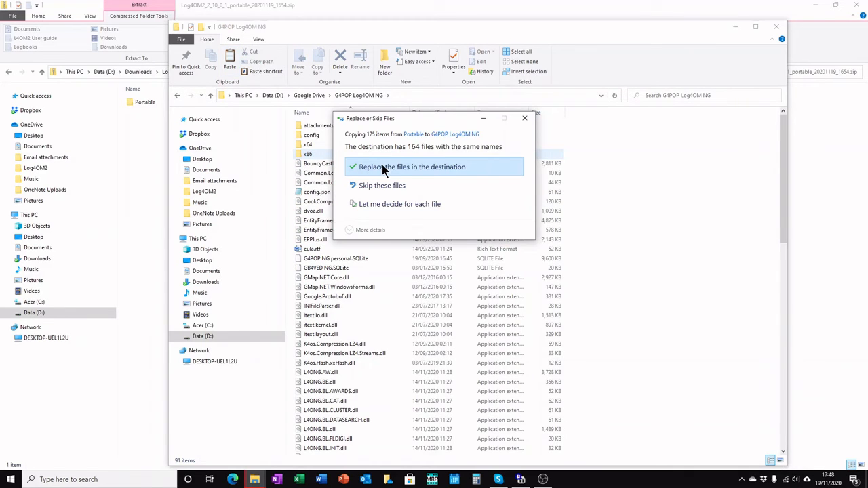
pyautogui.click(412, 167)
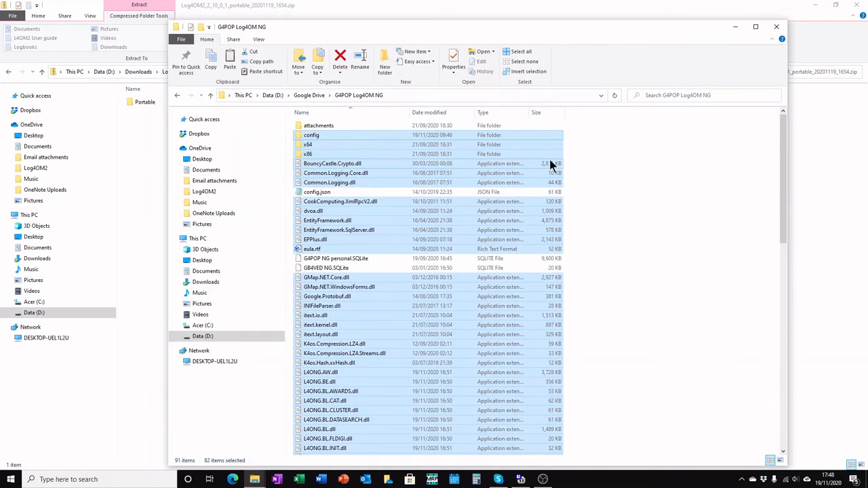
pyautogui.click(776, 27)
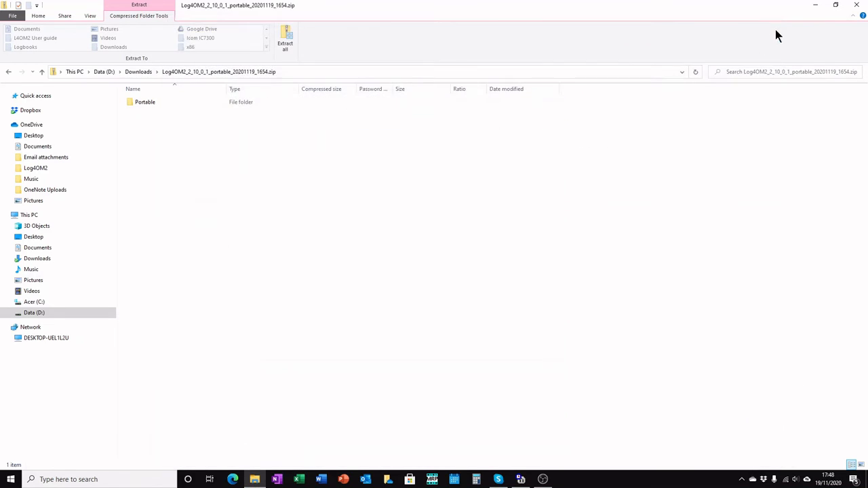